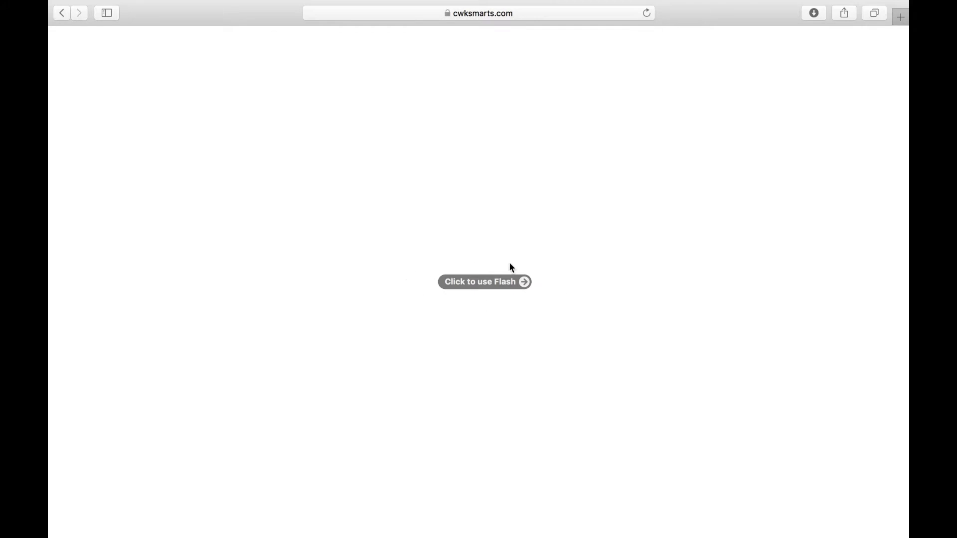
pyautogui.moveTo(533, 307)
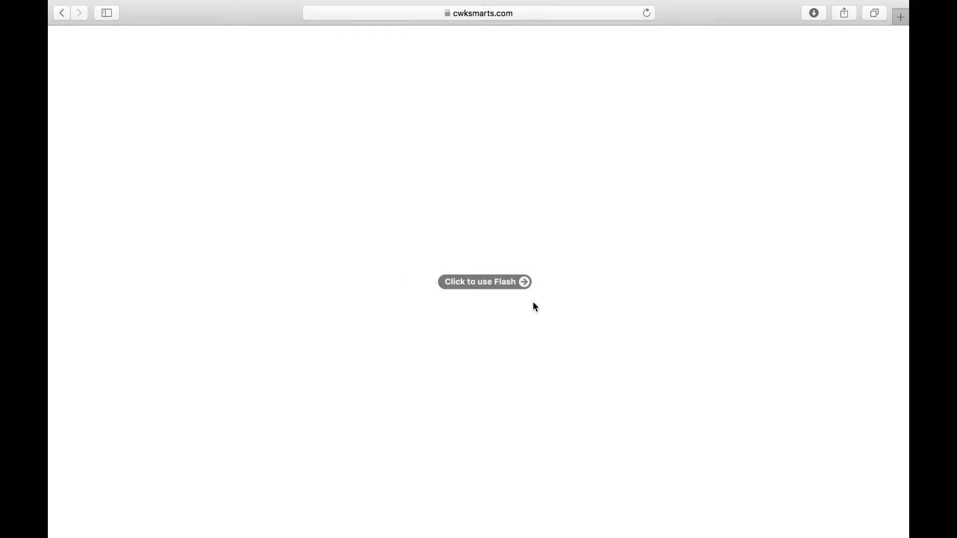
pyautogui.moveTo(459, 290)
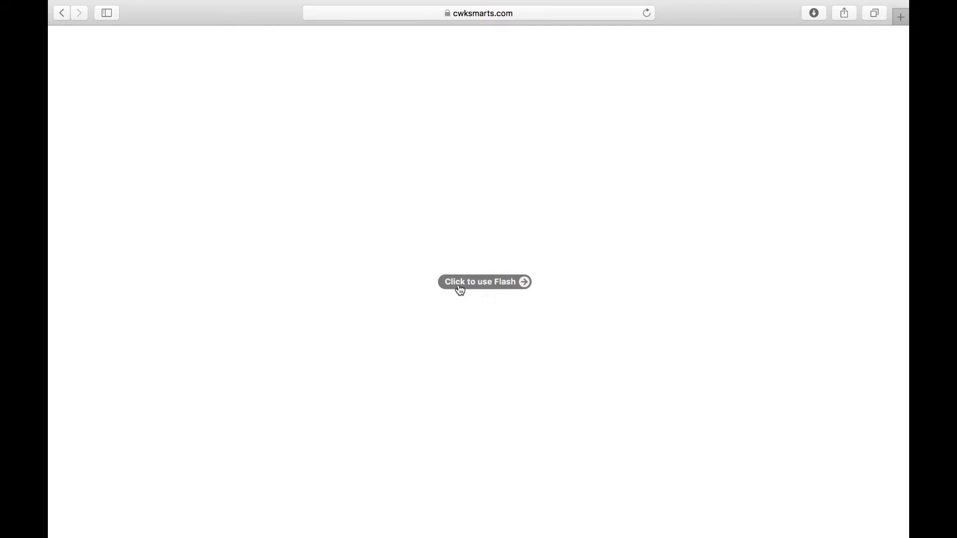
# Step: Allow Flash on cwksmarts.com once via the 'Click to use Flash' placeholder
pyautogui.click(484, 281)
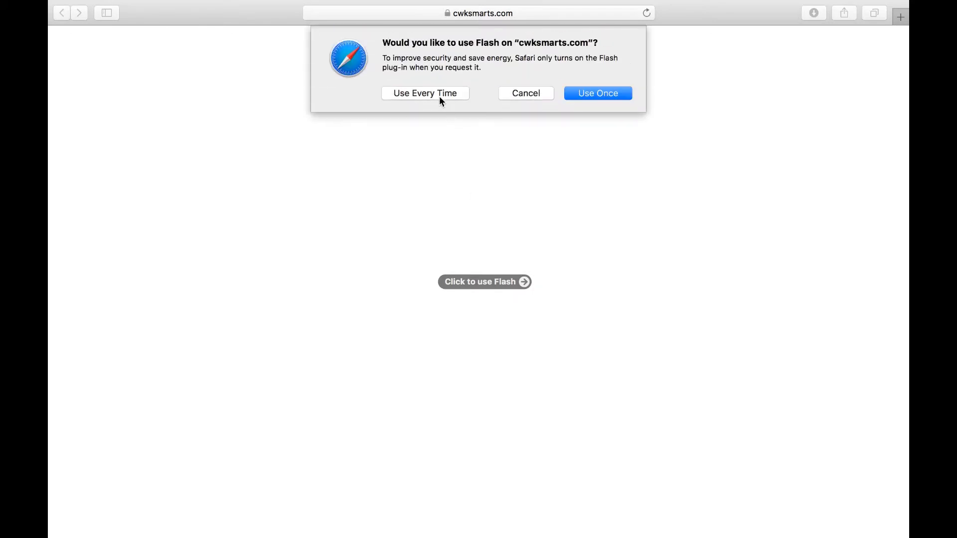
pyautogui.moveTo(598, 100)
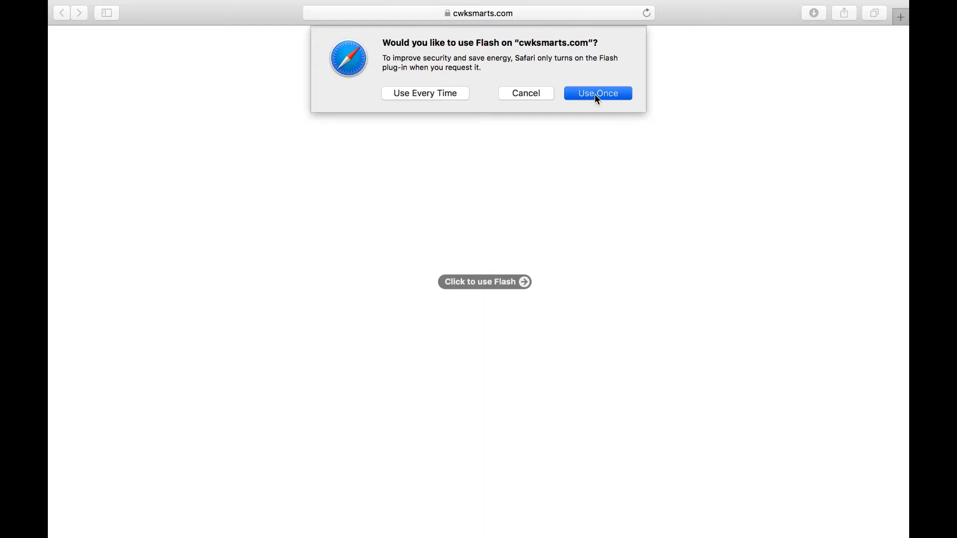
pyautogui.click(597, 93)
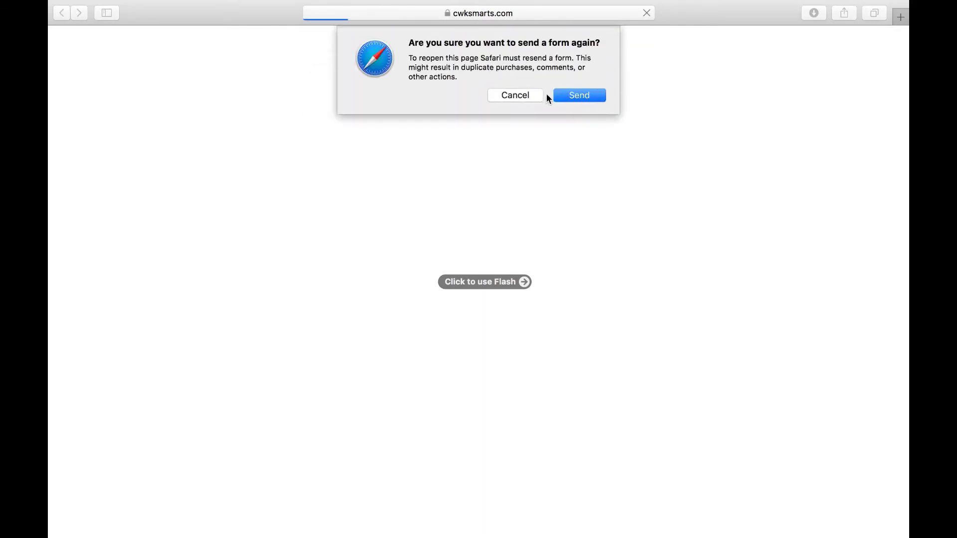
pyautogui.moveTo(591, 96)
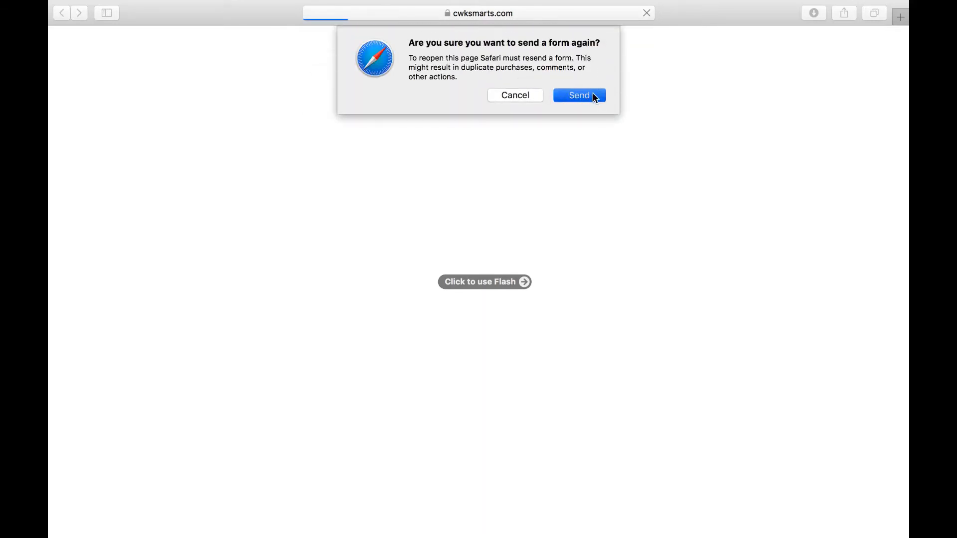
# Step: Resend the form to reload, and check that Adobe Flash is Off in cwksmarts.com's website settings
pyautogui.click(578, 95)
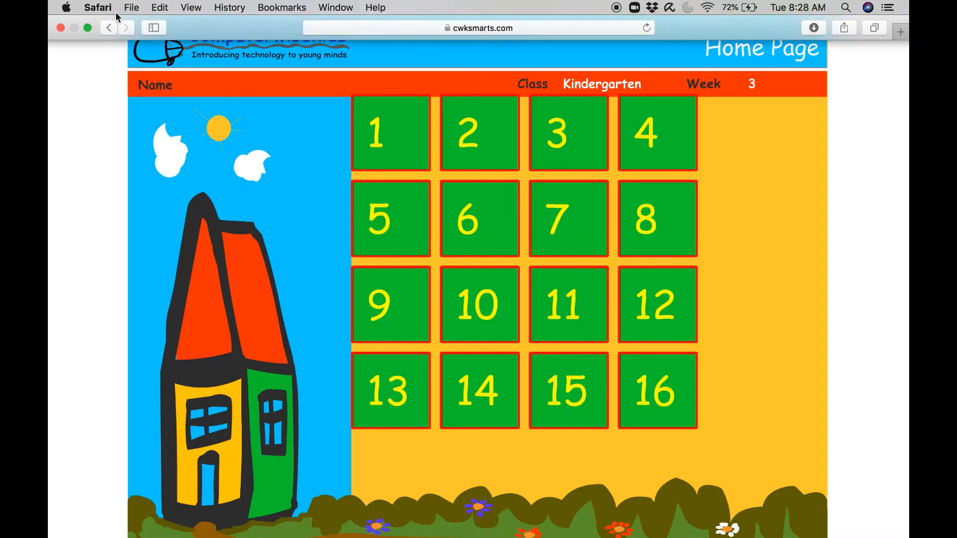
pyautogui.click(98, 8)
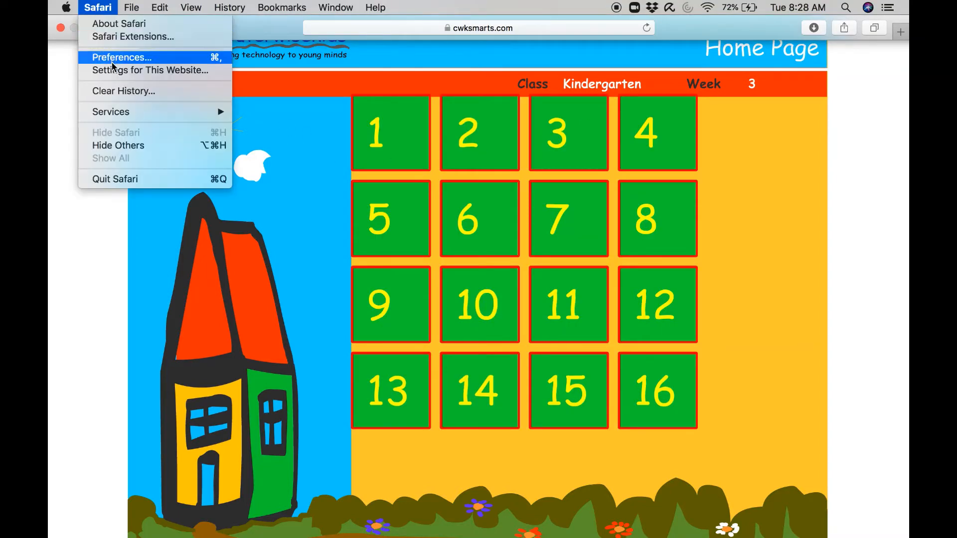
pyautogui.click(150, 70)
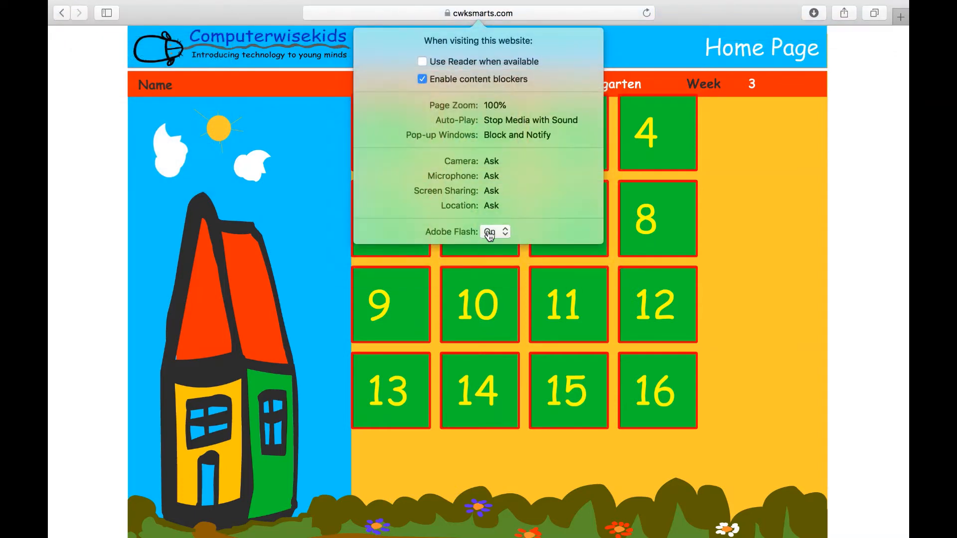
pyautogui.click(494, 231)
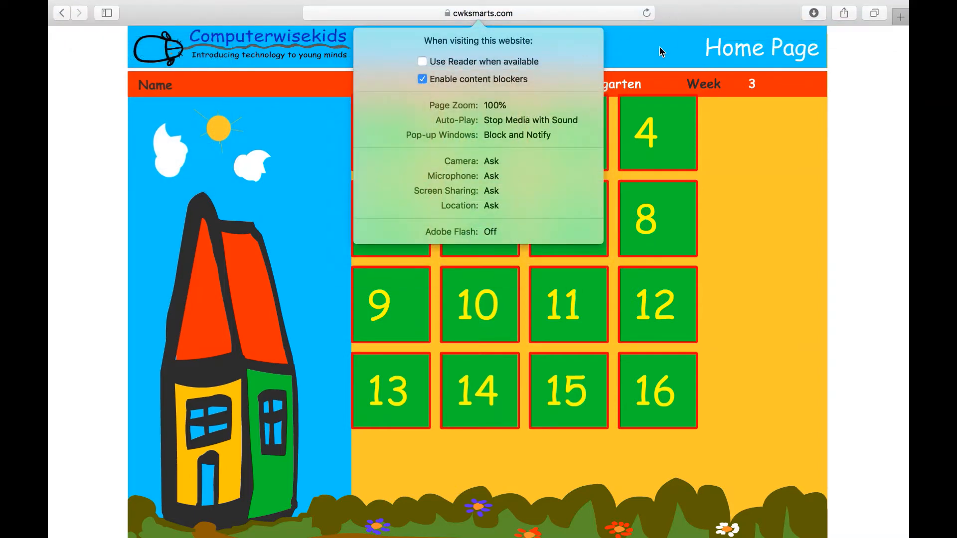
pyautogui.click(645, 13)
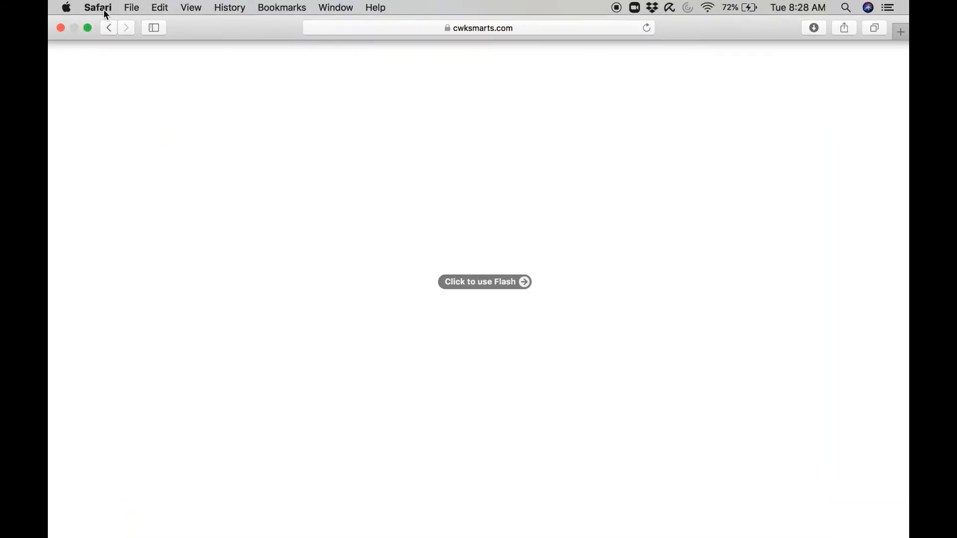
# Step: Open Safari Preferences on the Websites pane for Adobe Flash Player
pyautogui.click(98, 7)
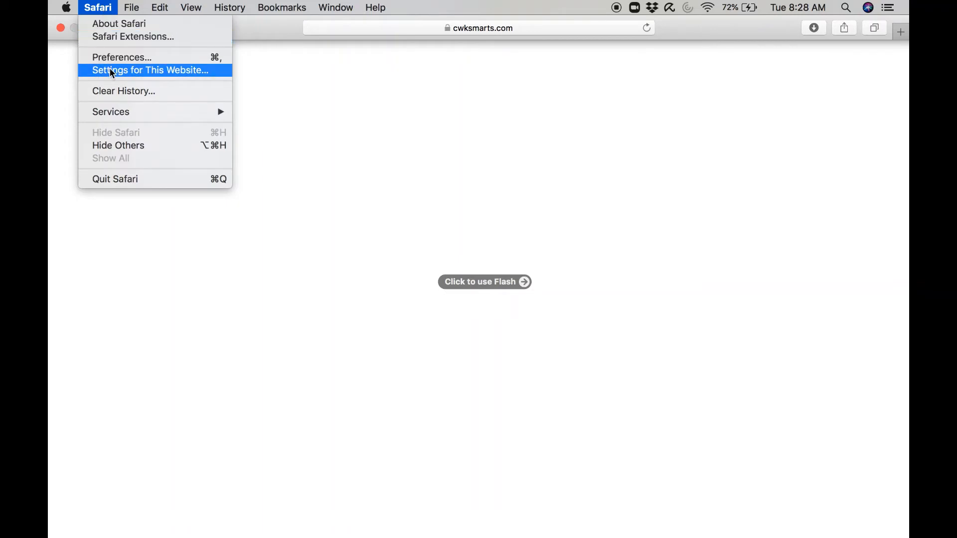
pyautogui.click(150, 69)
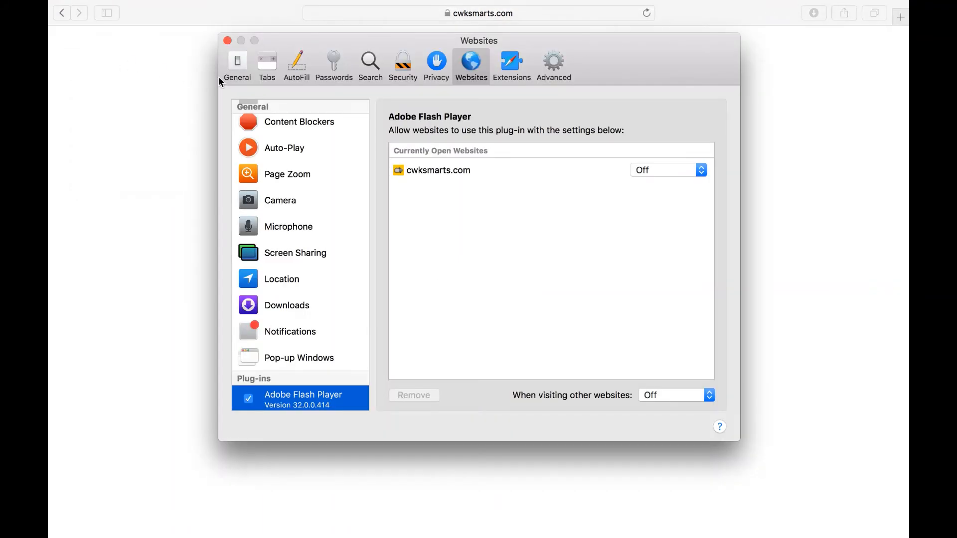
pyautogui.moveTo(479, 74)
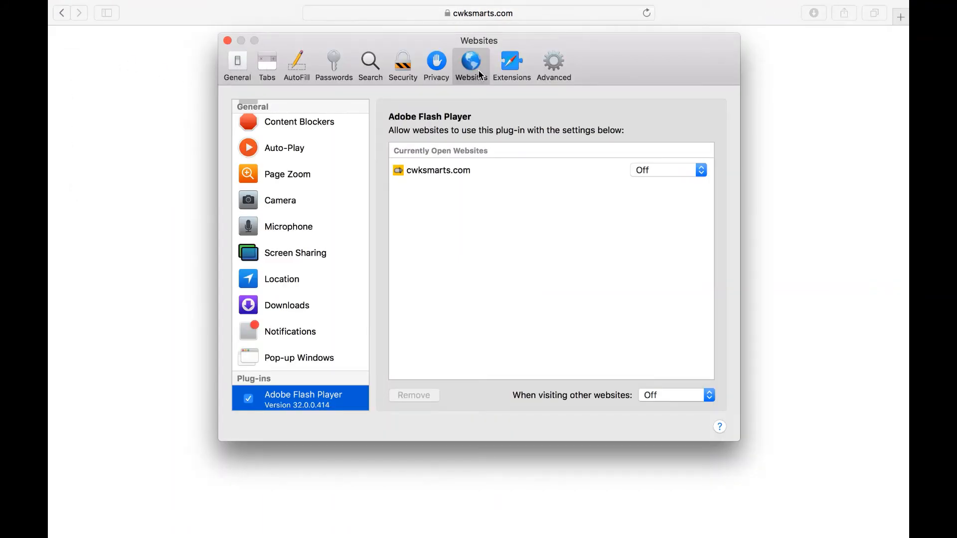
pyautogui.moveTo(261, 279)
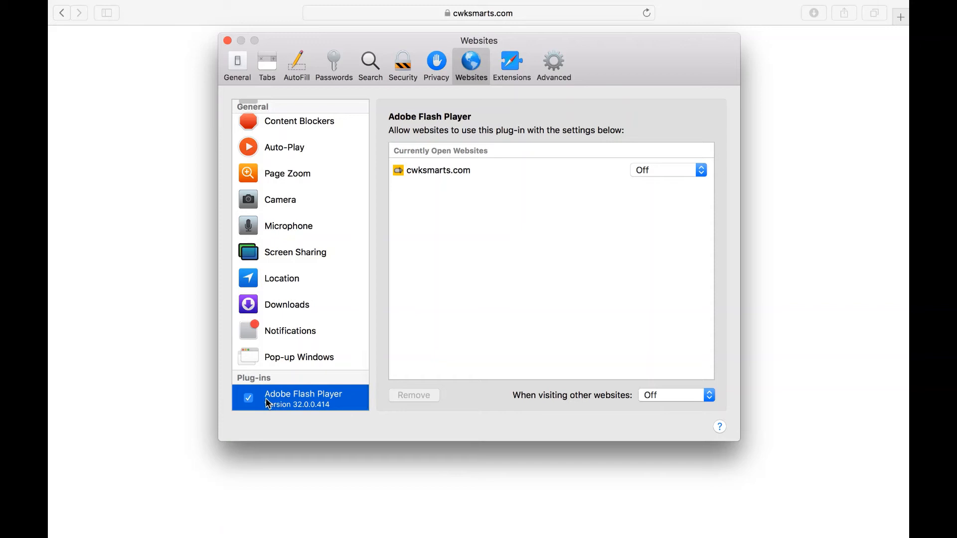
pyautogui.moveTo(302, 403)
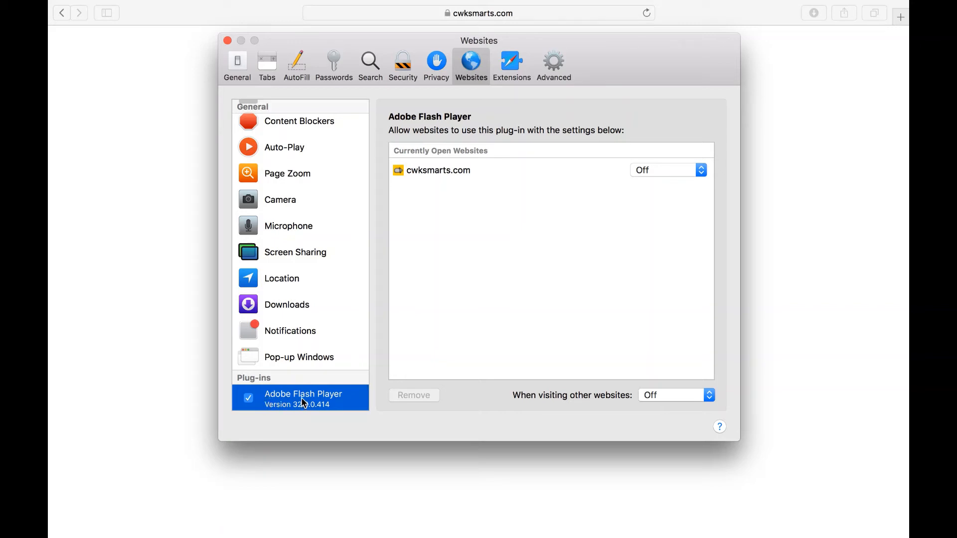
pyautogui.moveTo(432, 186)
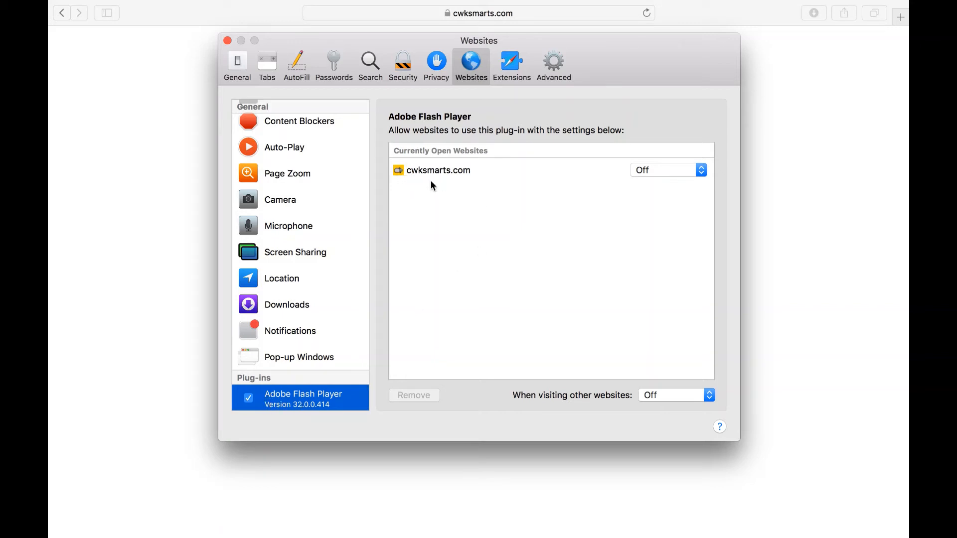
pyautogui.moveTo(618, 171)
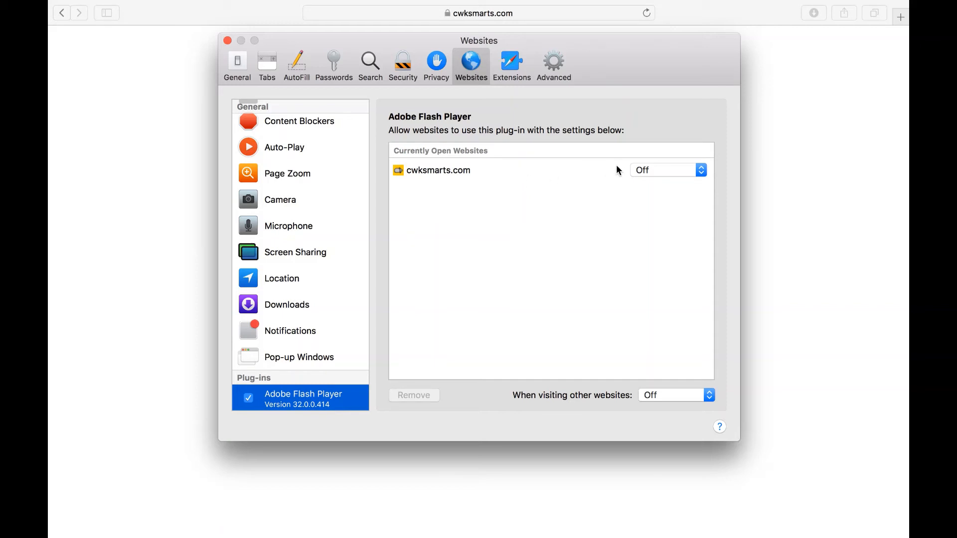
pyautogui.moveTo(643, 179)
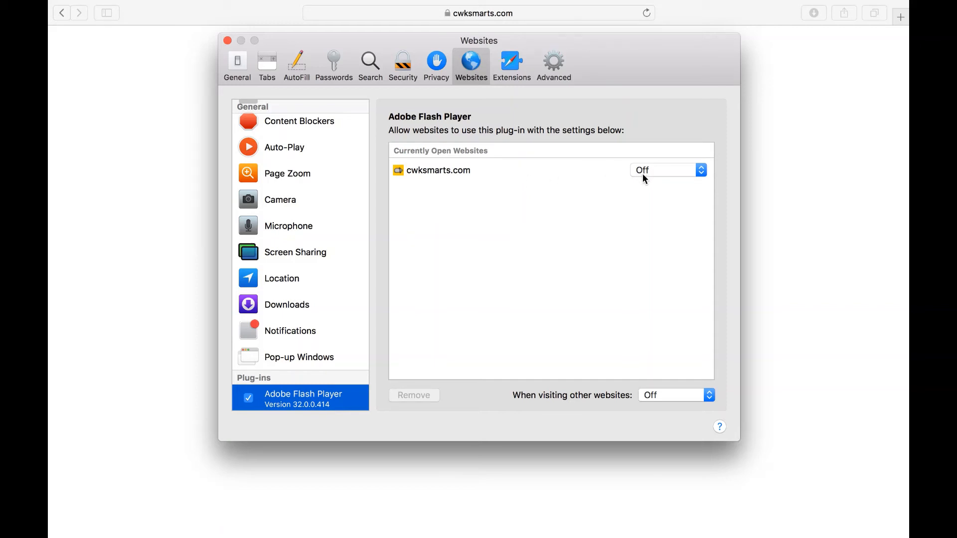
pyautogui.moveTo(615, 151)
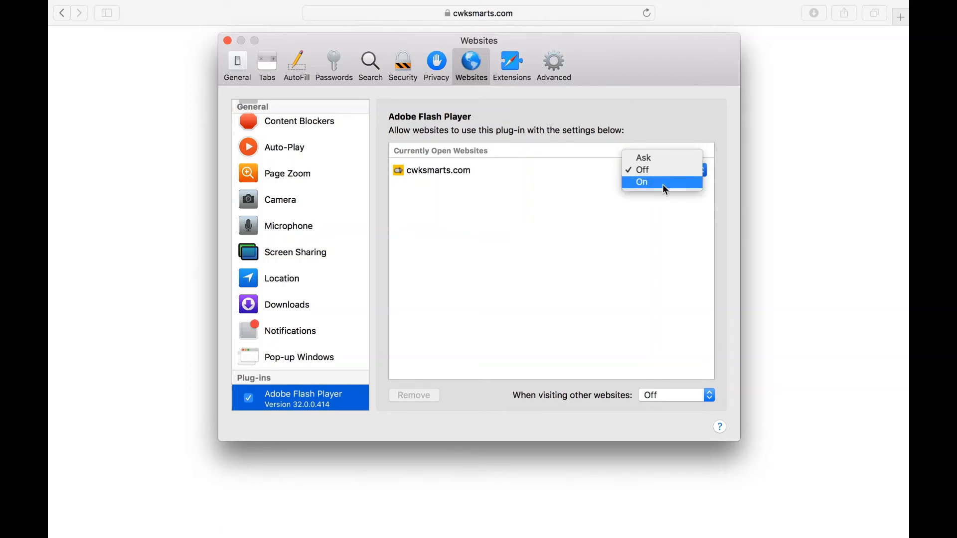
# Step: Set Adobe Flash to On for cwksmarts.com, then reload the page, resending the form
pyautogui.click(642, 181)
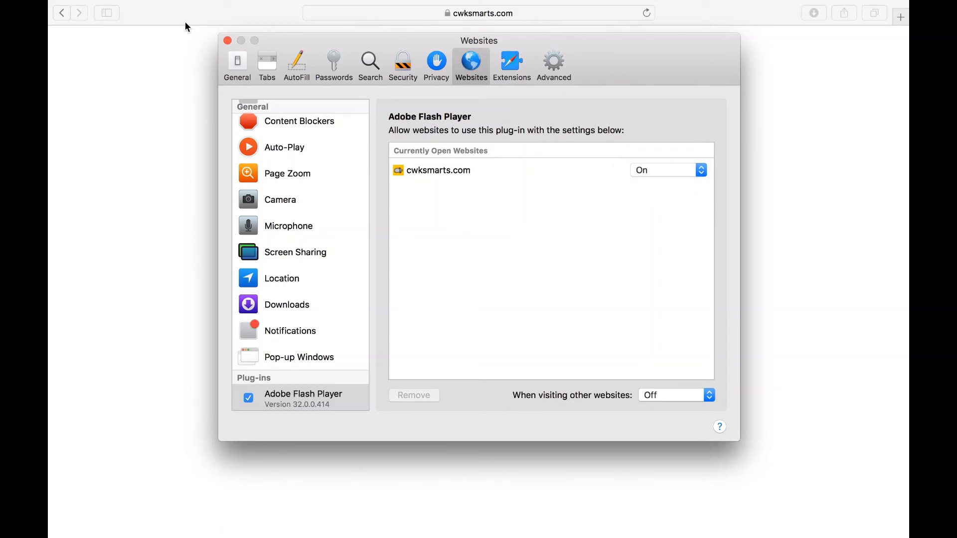
pyautogui.click(226, 40)
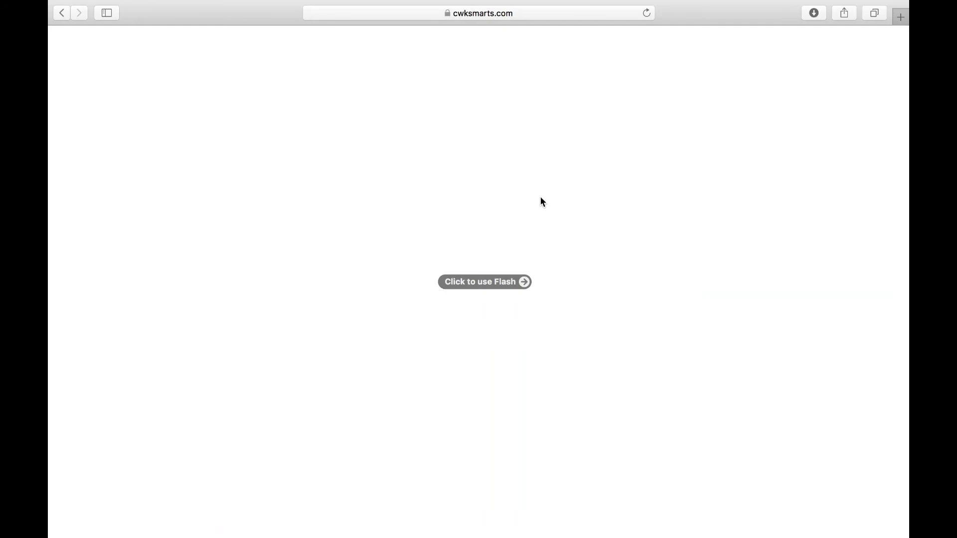
pyautogui.click(644, 13)
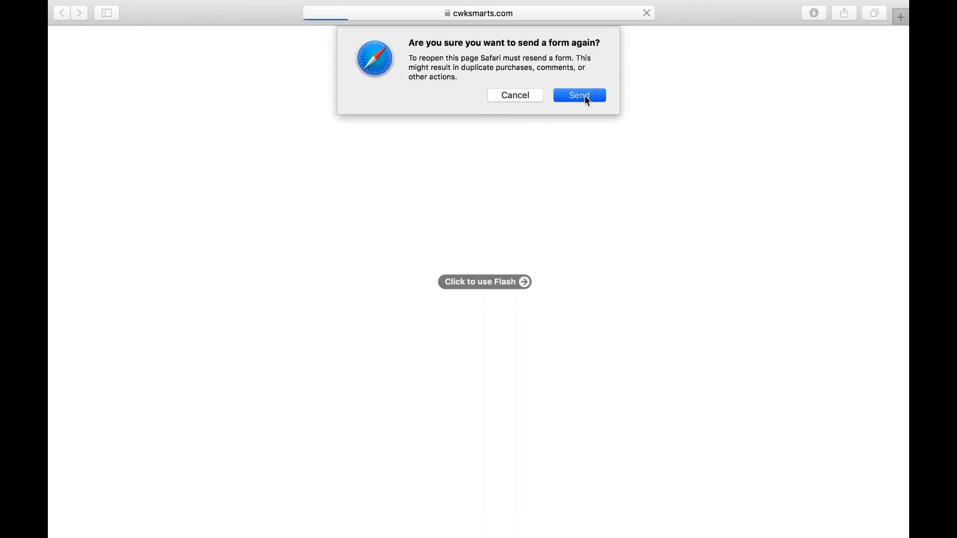
pyautogui.click(578, 96)
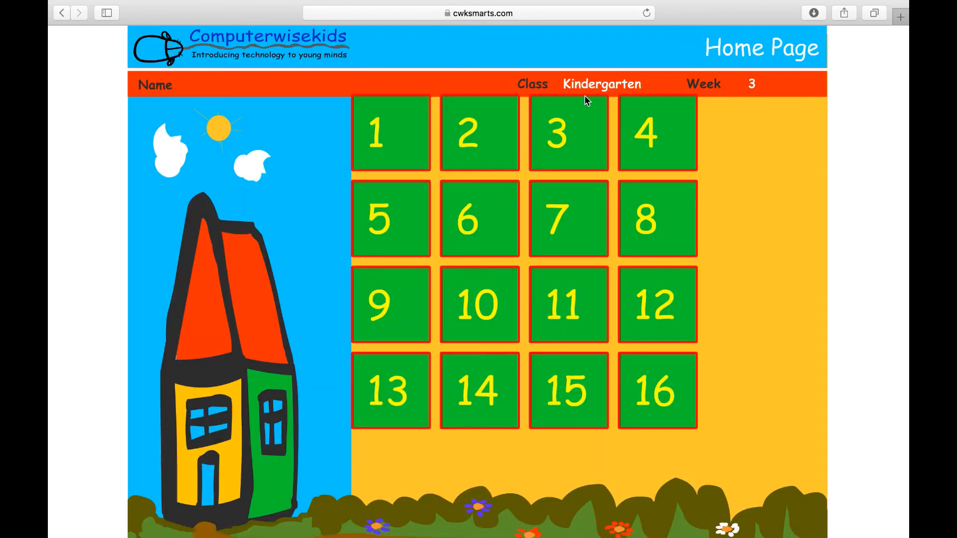
pyautogui.moveTo(758, 217)
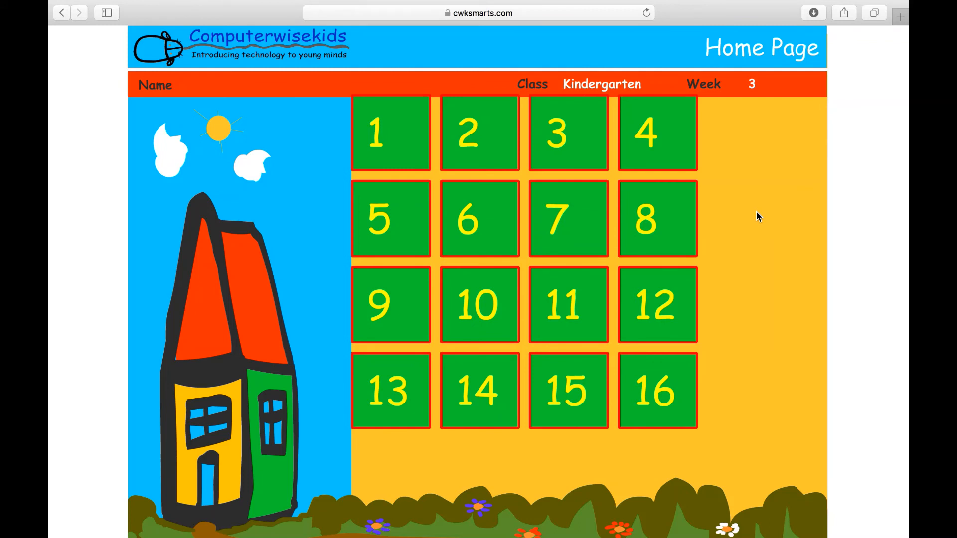